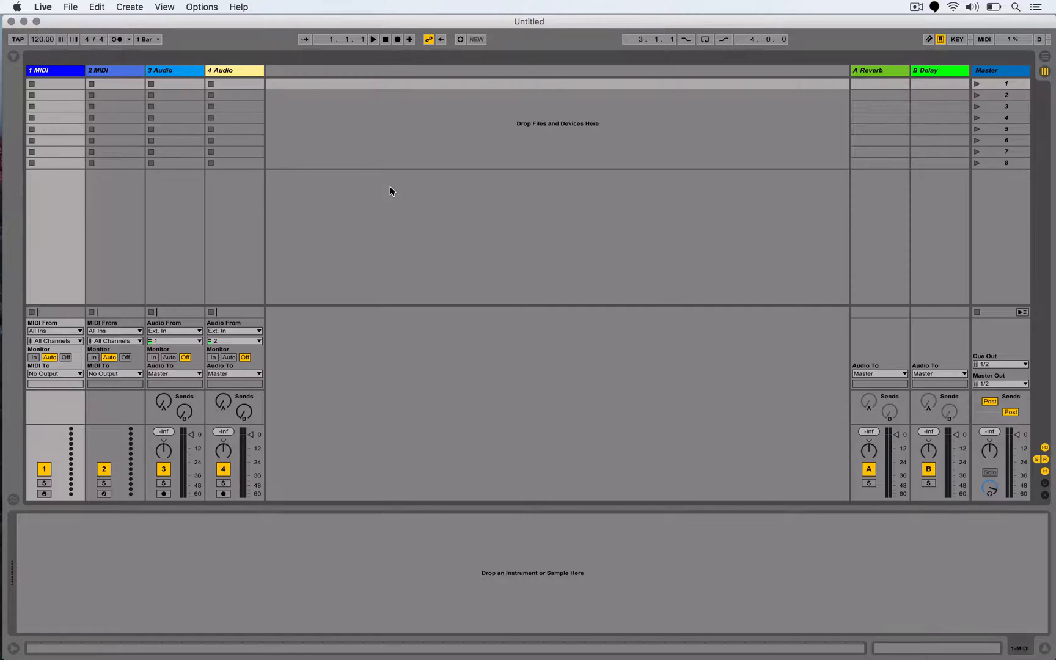
Rename the third audio track to SNAP for the finger-snap recording
left_click(173, 71)
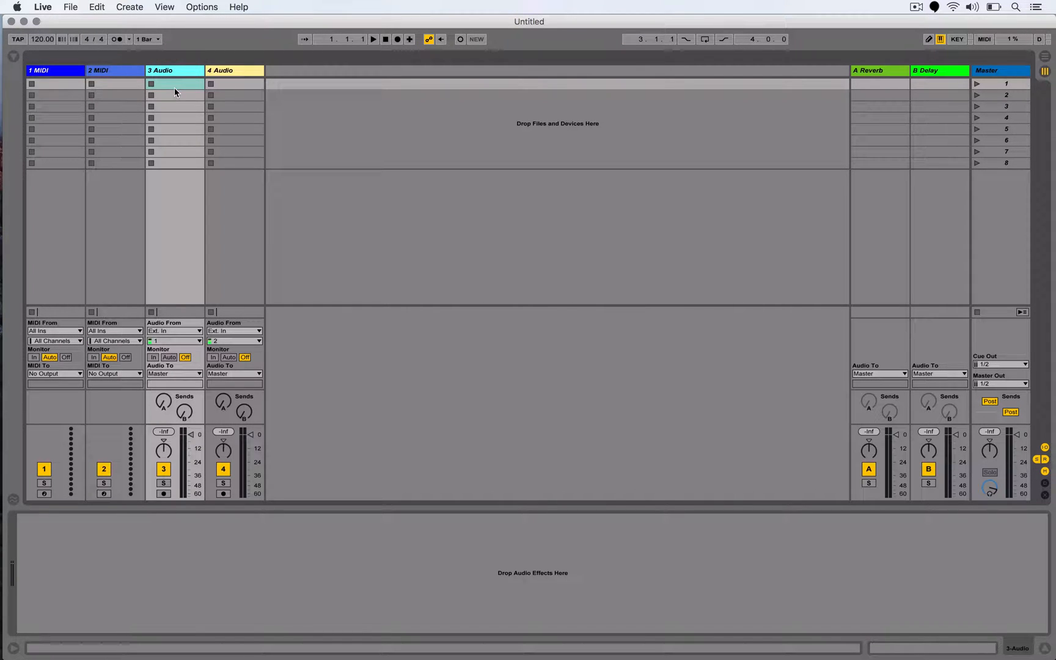
type("SNAP")
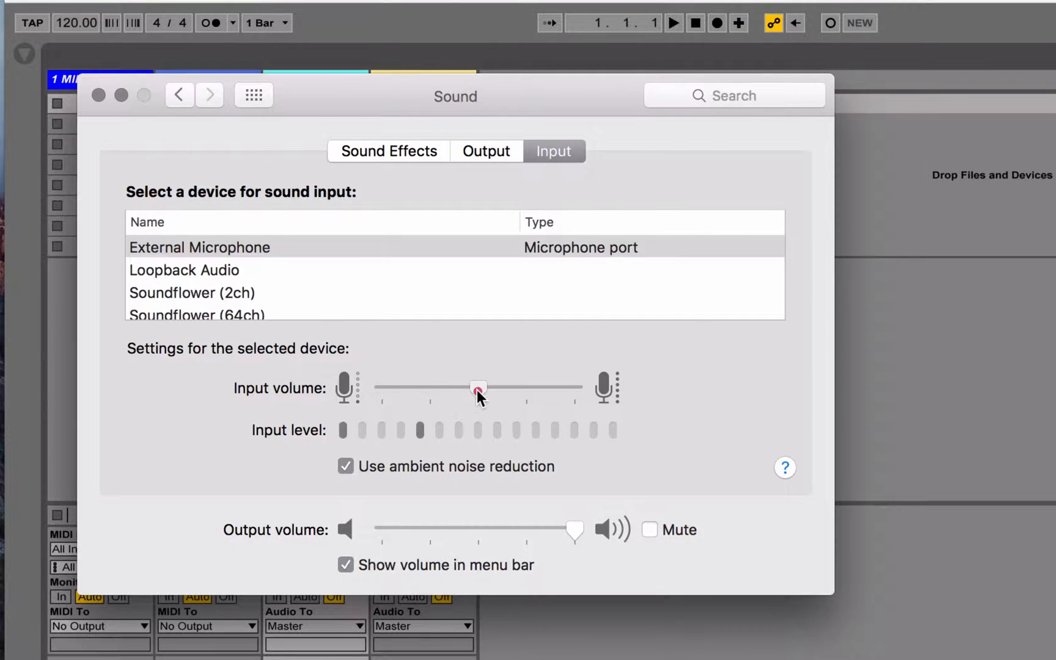
Adjust the External Microphone's input volume slider in the Sound settings
left_click_drag(478, 389, 461, 389)
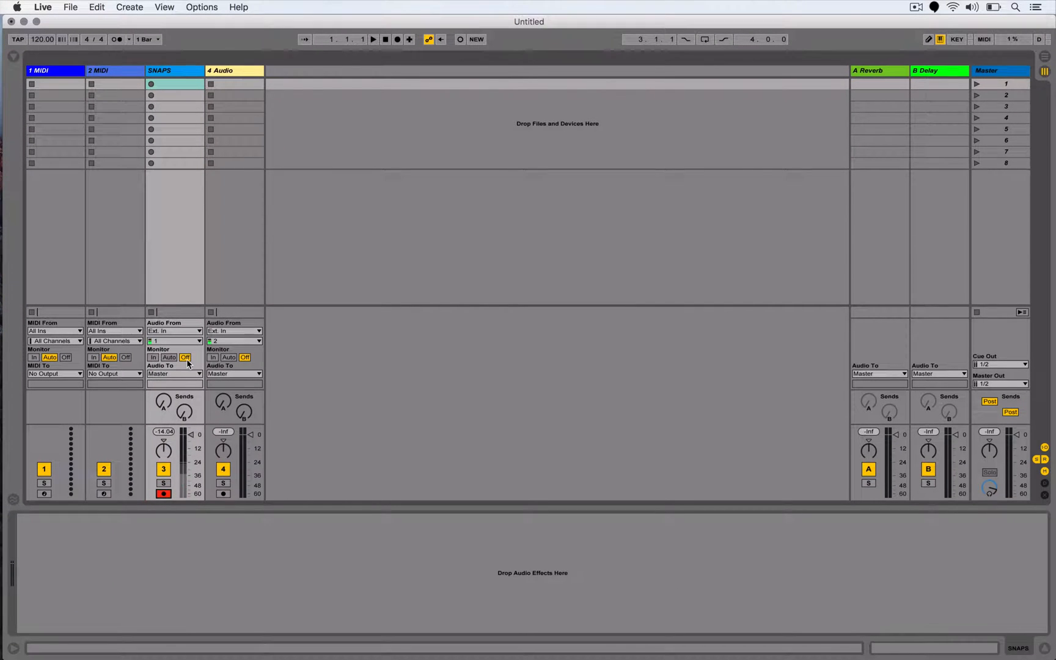
Switch the SNAPS track's input monitoring off and check the incoming microphone level
left_click(171, 84)
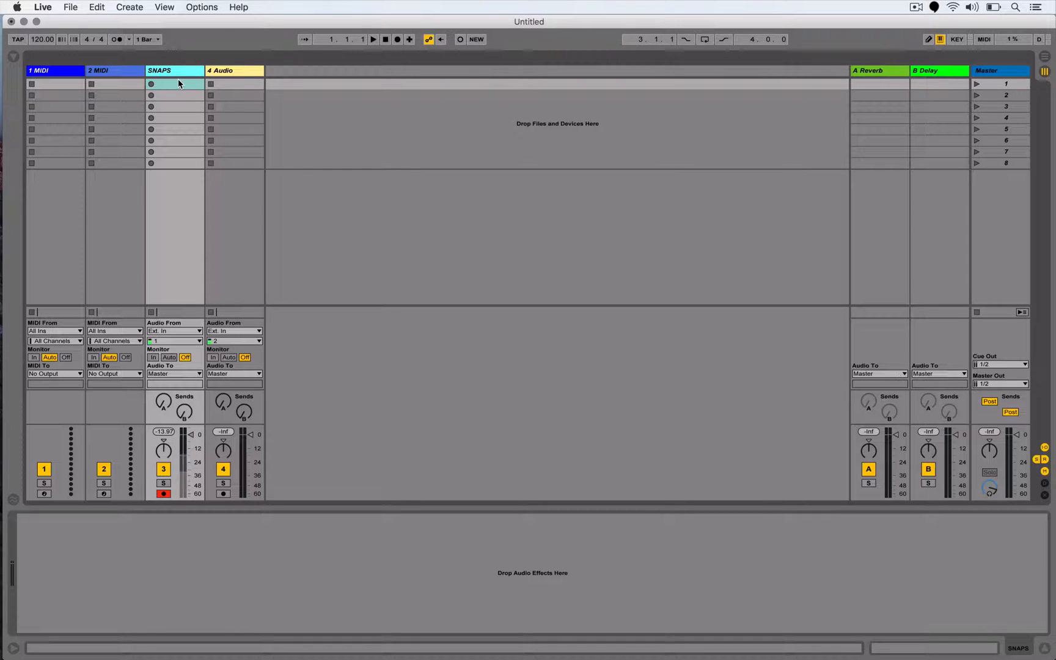
left_click_drag(163, 449, 163, 442)
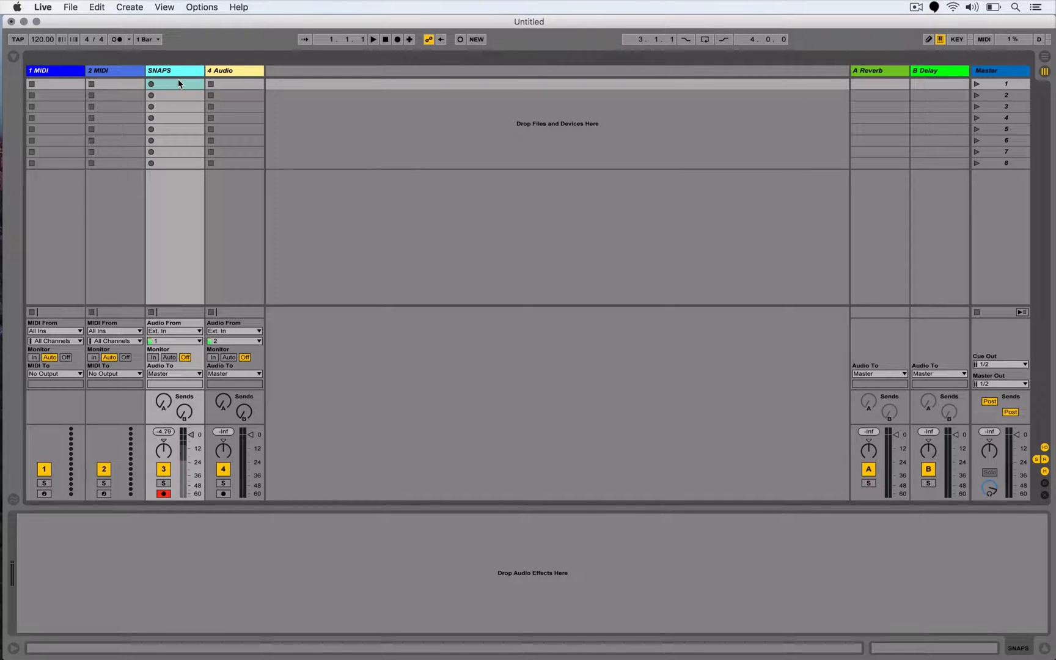
left_click_drag(163, 448, 164, 442)
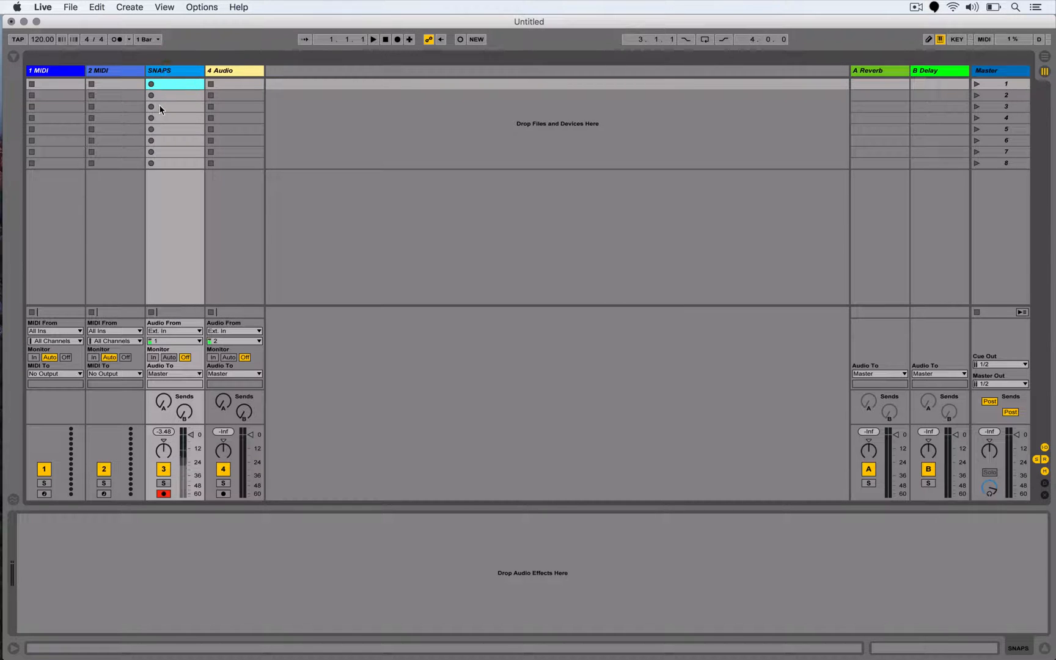
mouse_move(160, 111)
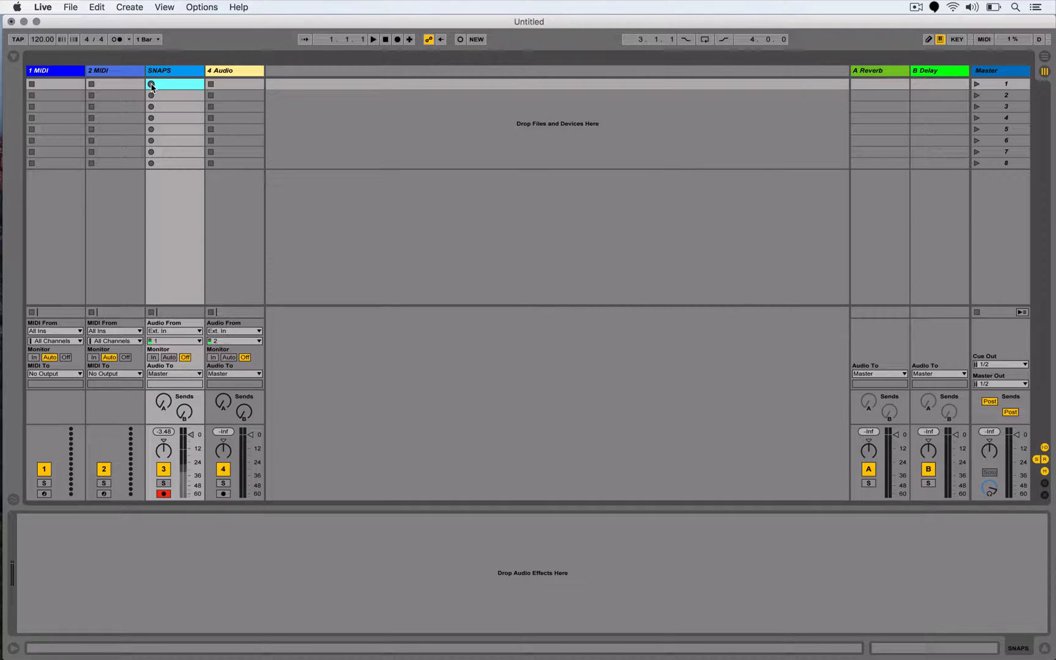
Record about fifteen seconds of finger snaps into the SNAPS track's first clip slot
left_click(152, 84)
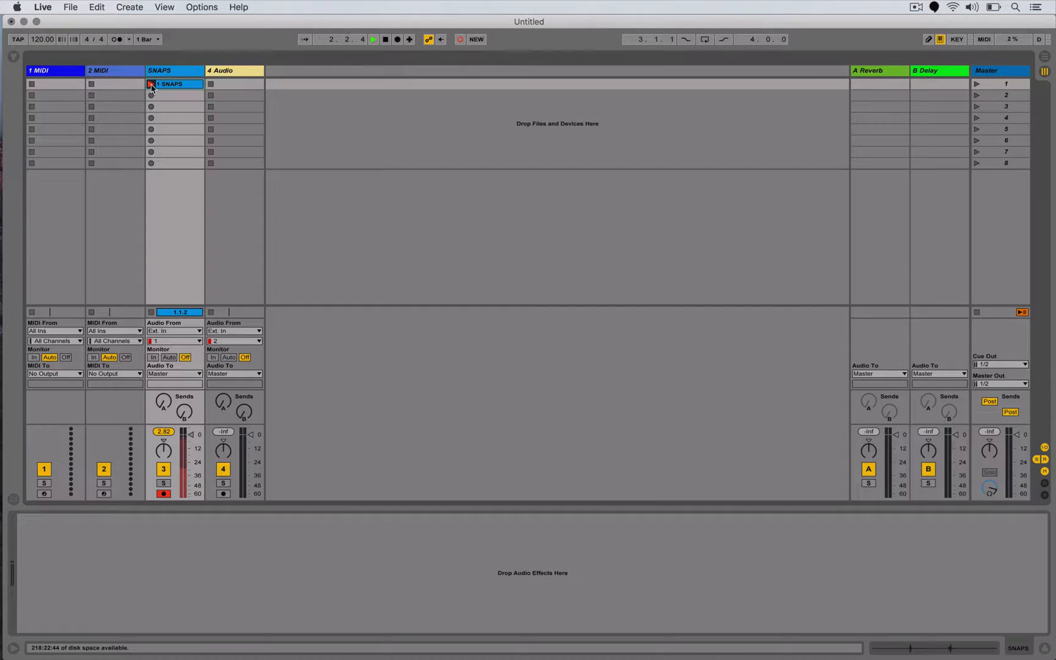
left_click(151, 84)
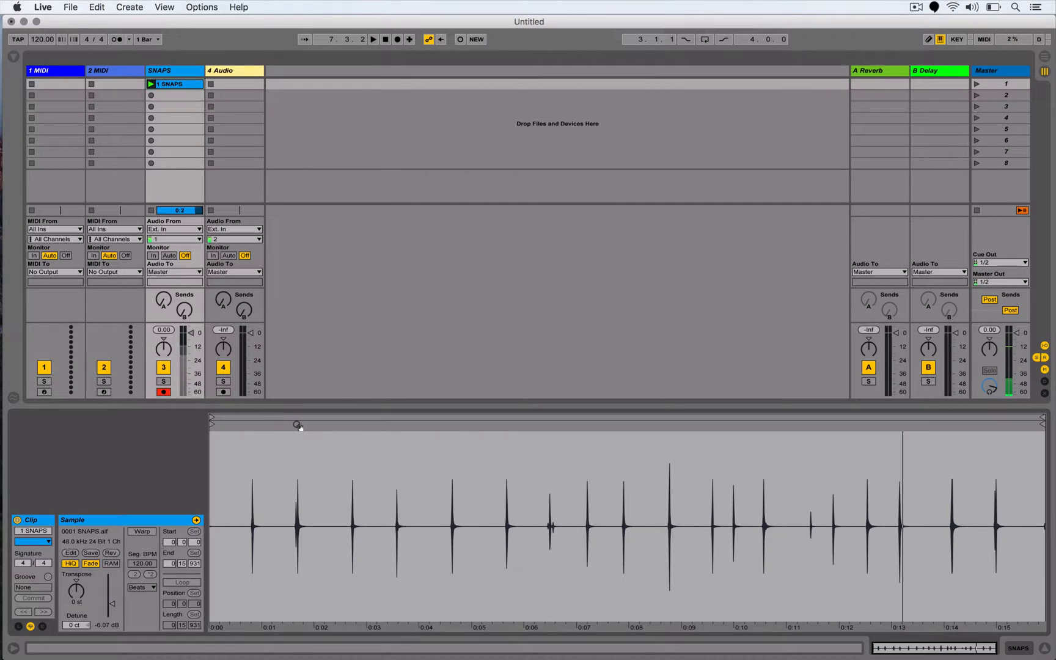
left_click(48, 71)
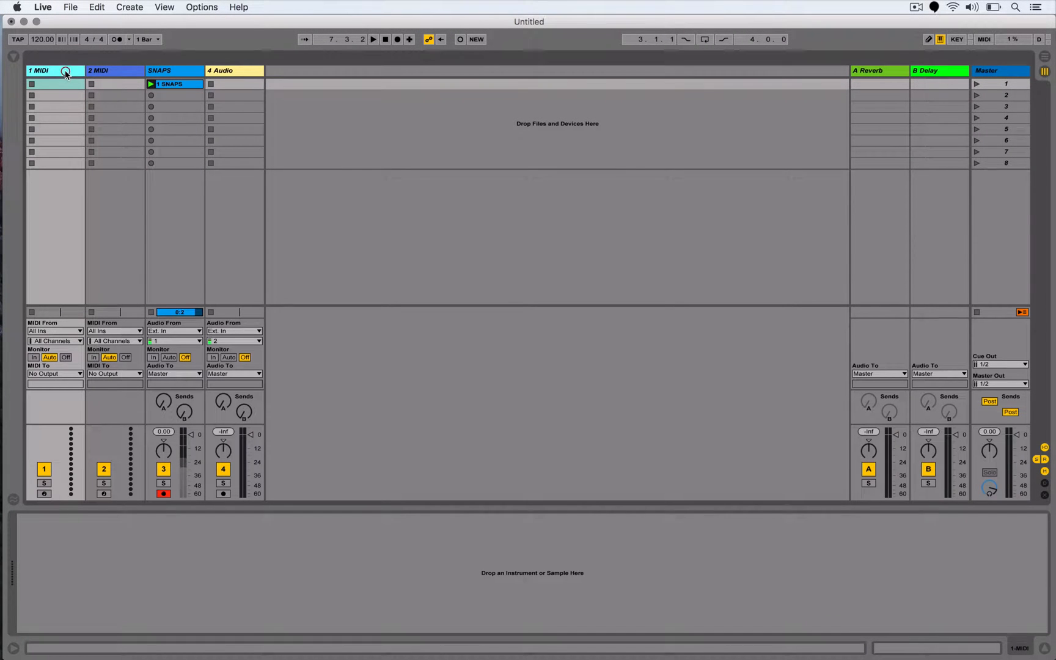
Load the SNAPS recording into a Simpler on the first MIDI track and switch it to Slice mode
left_click(8, 55)
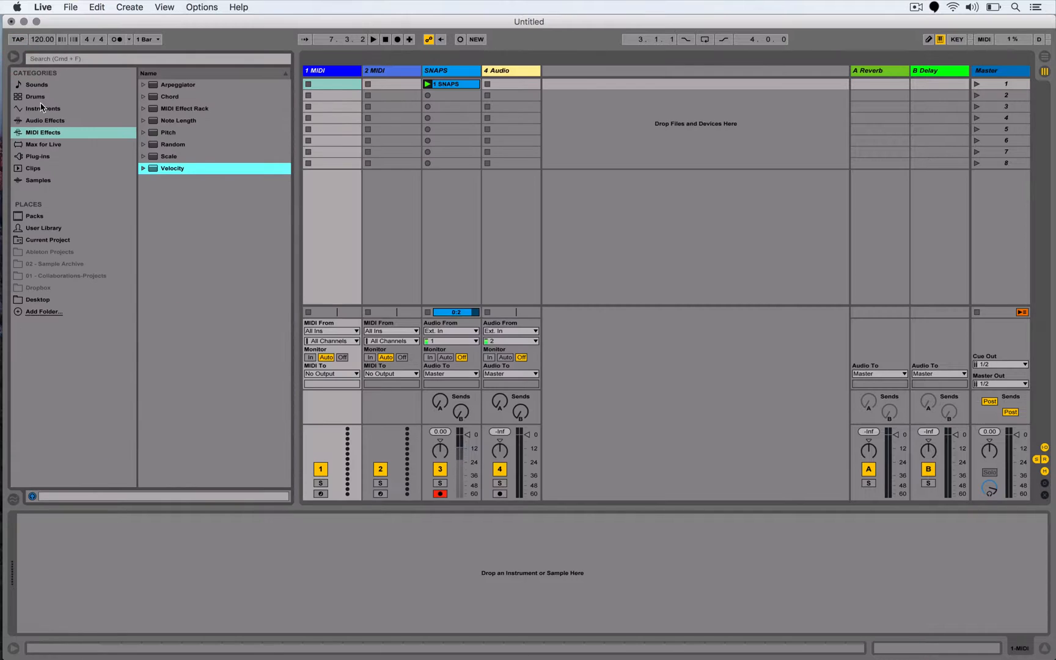
left_click(43, 108)
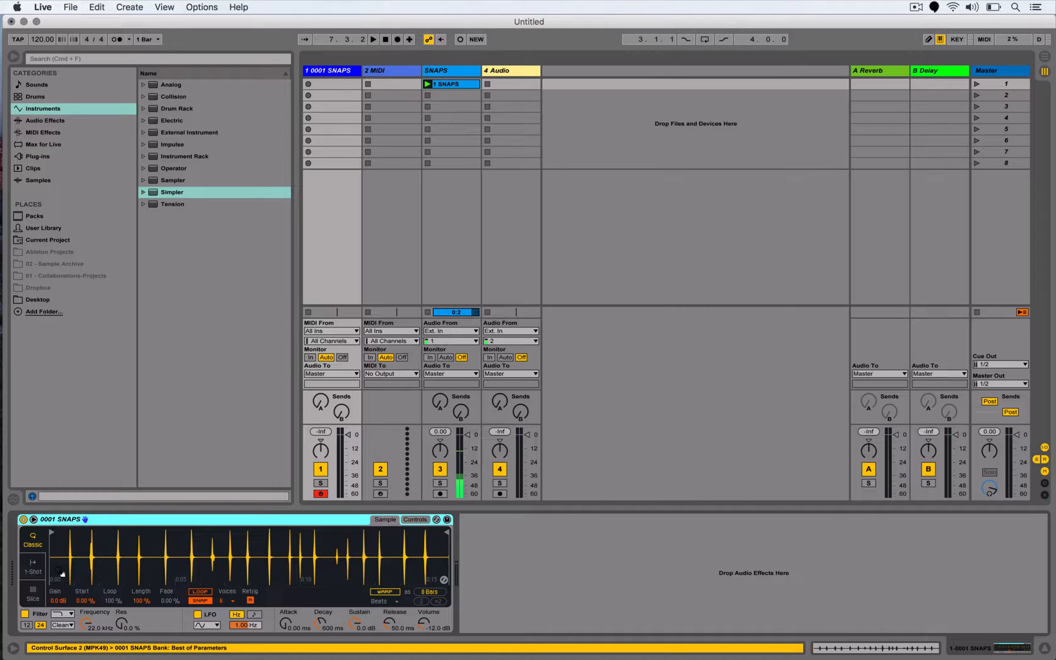
left_click(11, 57)
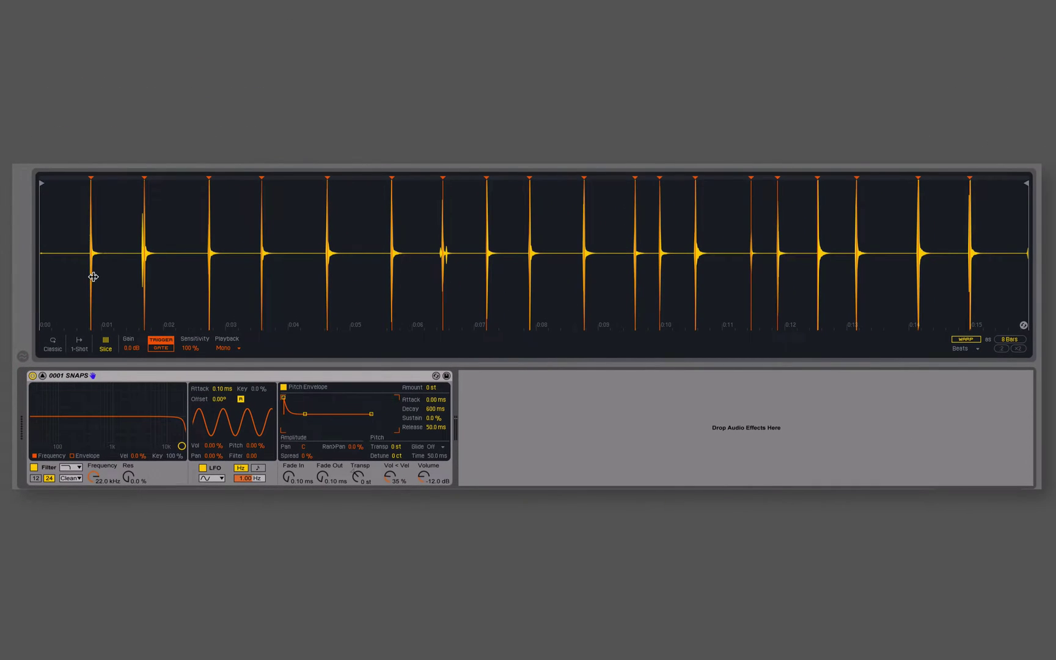
mouse_move(363, 269)
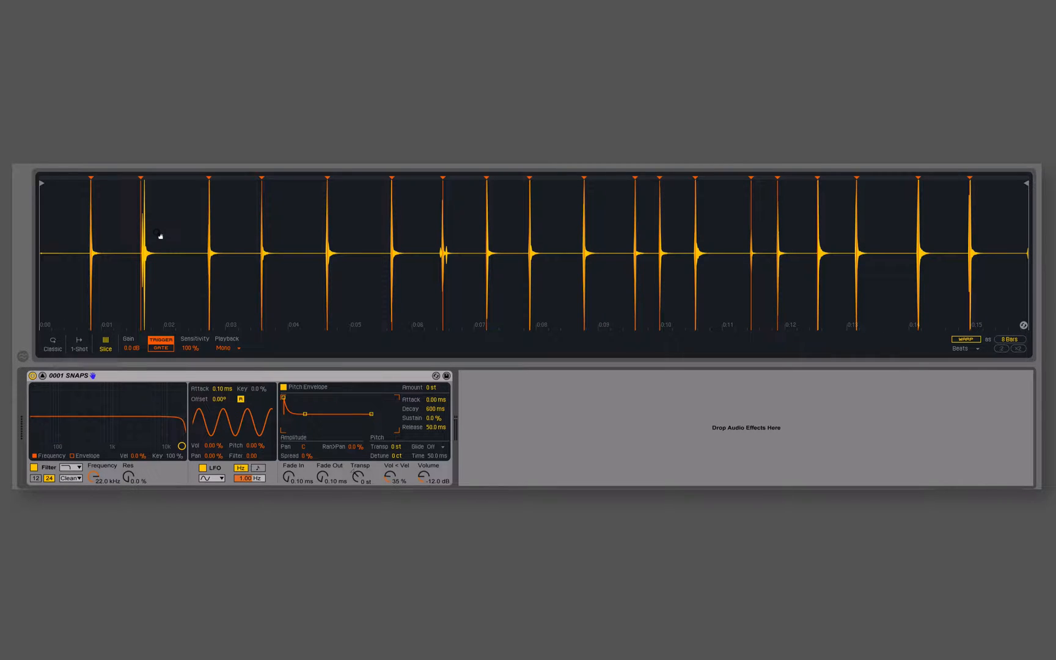
mouse_move(570, 244)
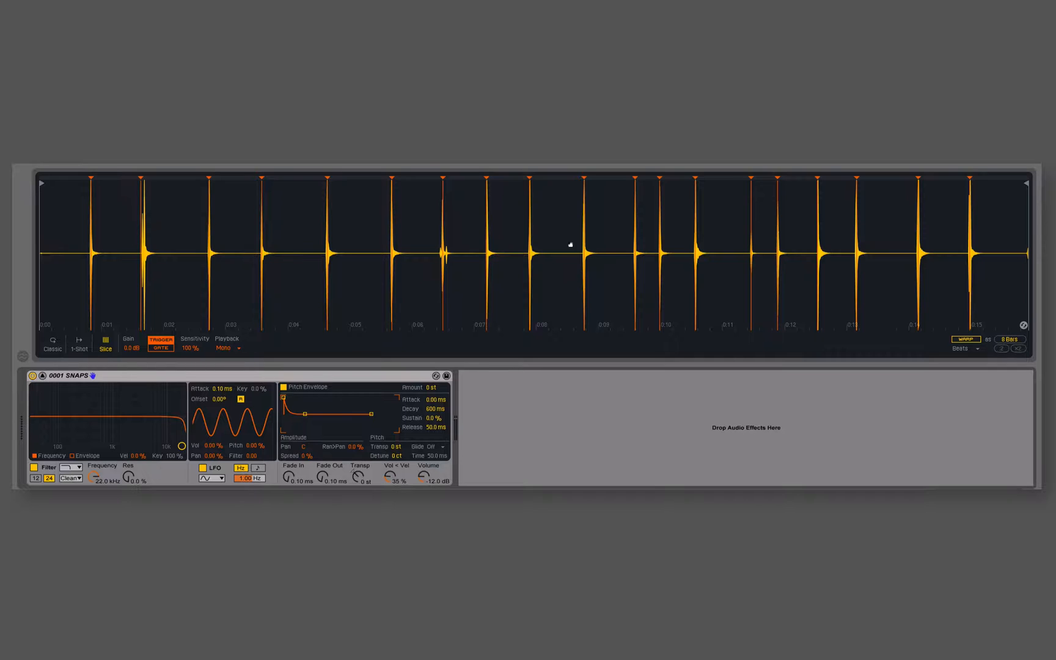
mouse_move(873, 255)
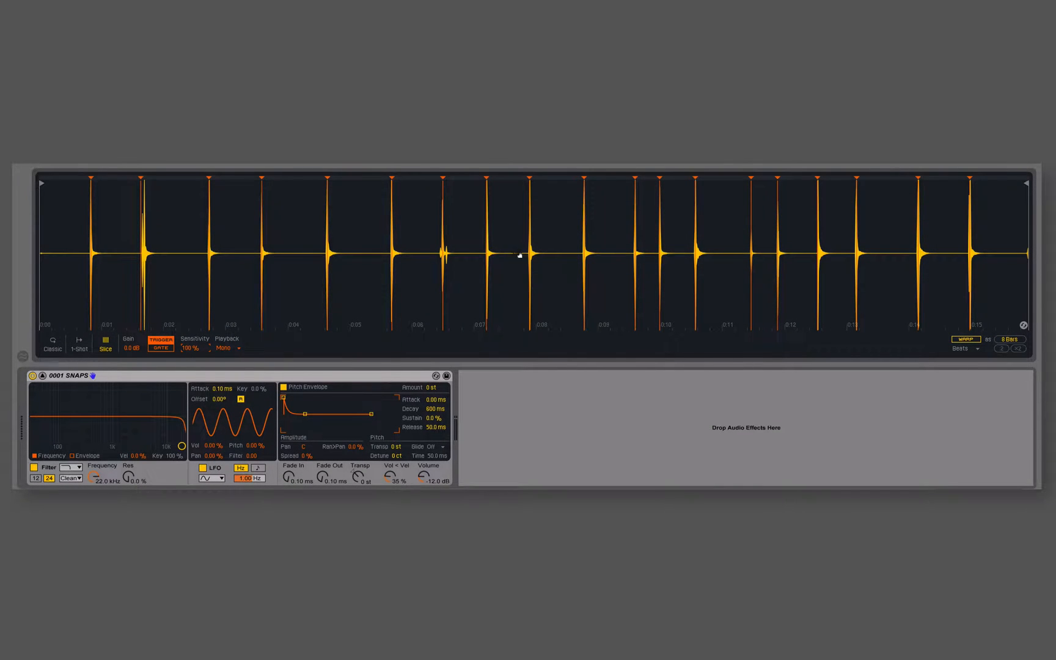
mouse_move(828, 316)
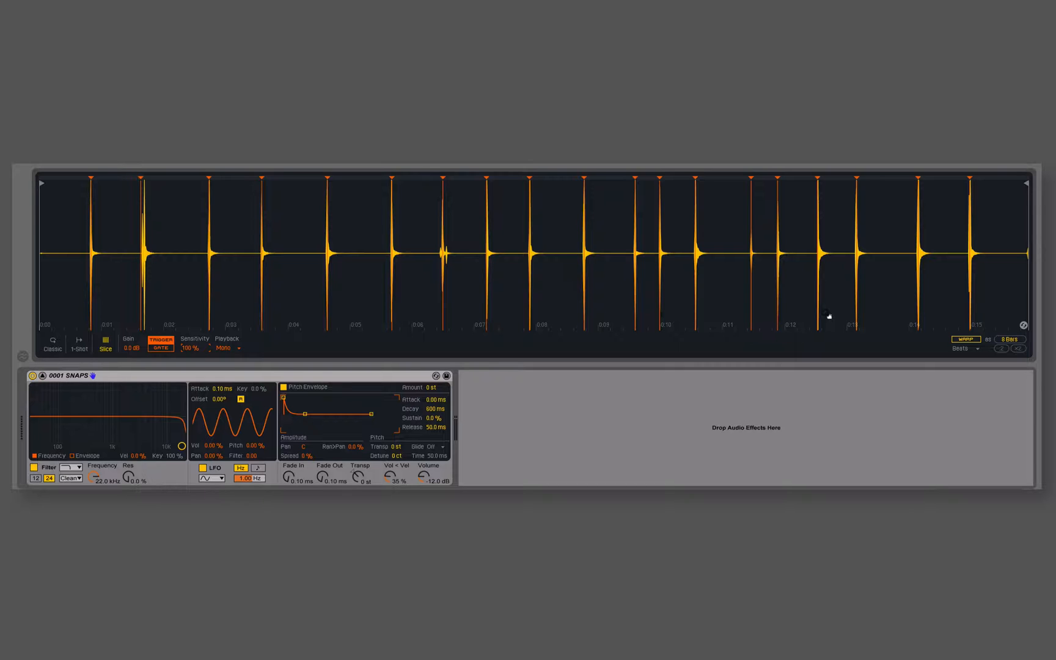
mouse_move(731, 305)
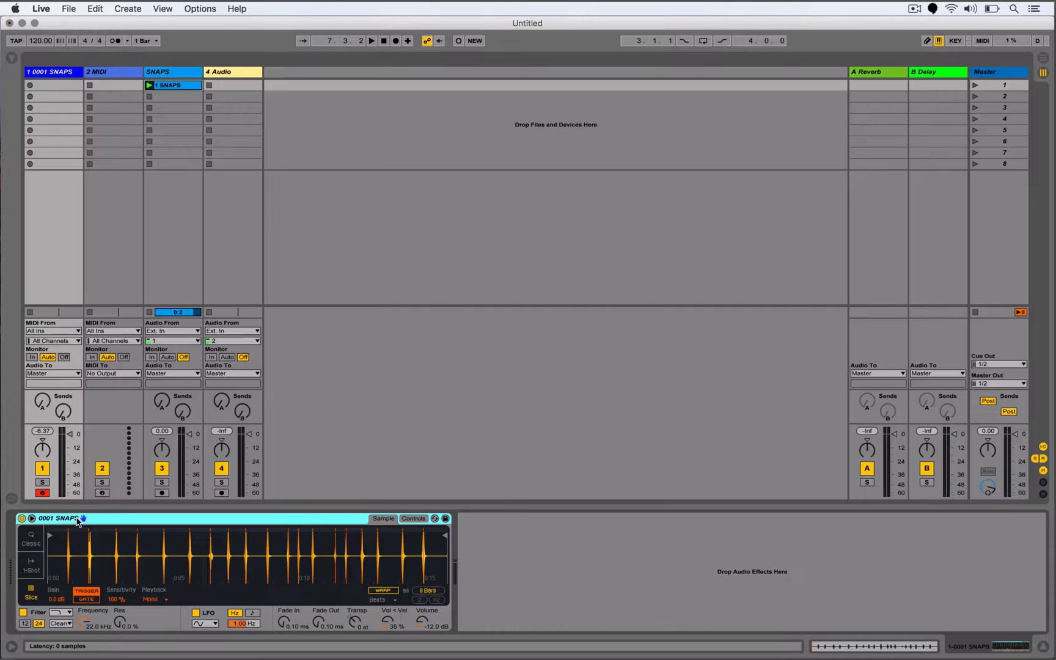
Group the snaps Simpler into a Drum Rack, audition the SNAPS pad and reveal the chain's Receive/Play/Choke columns
right_click(58, 518)
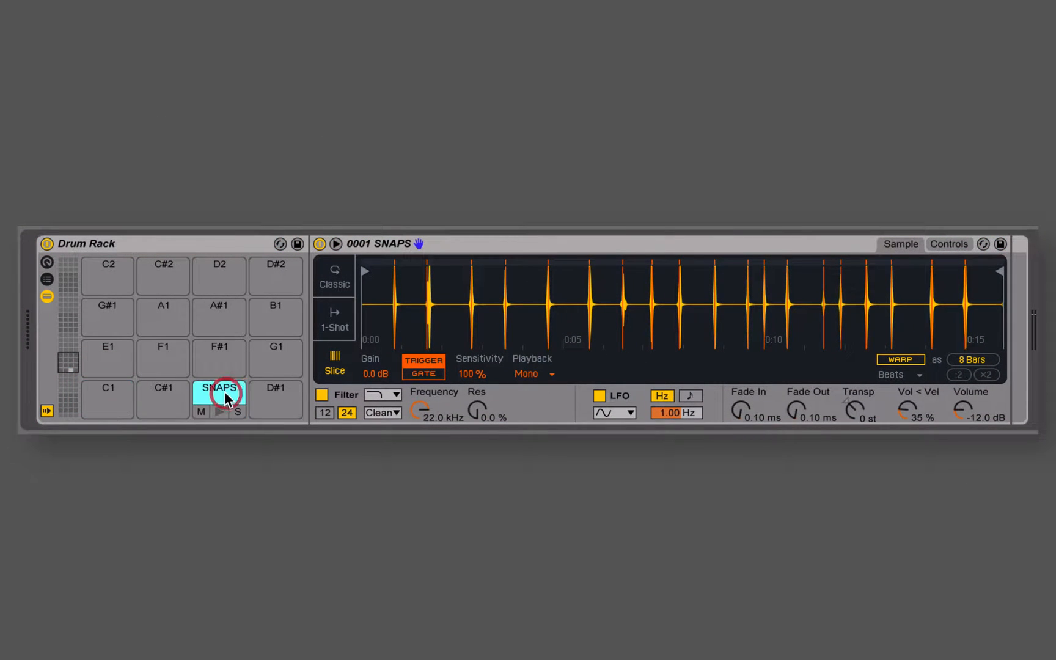
left_click(219, 396)
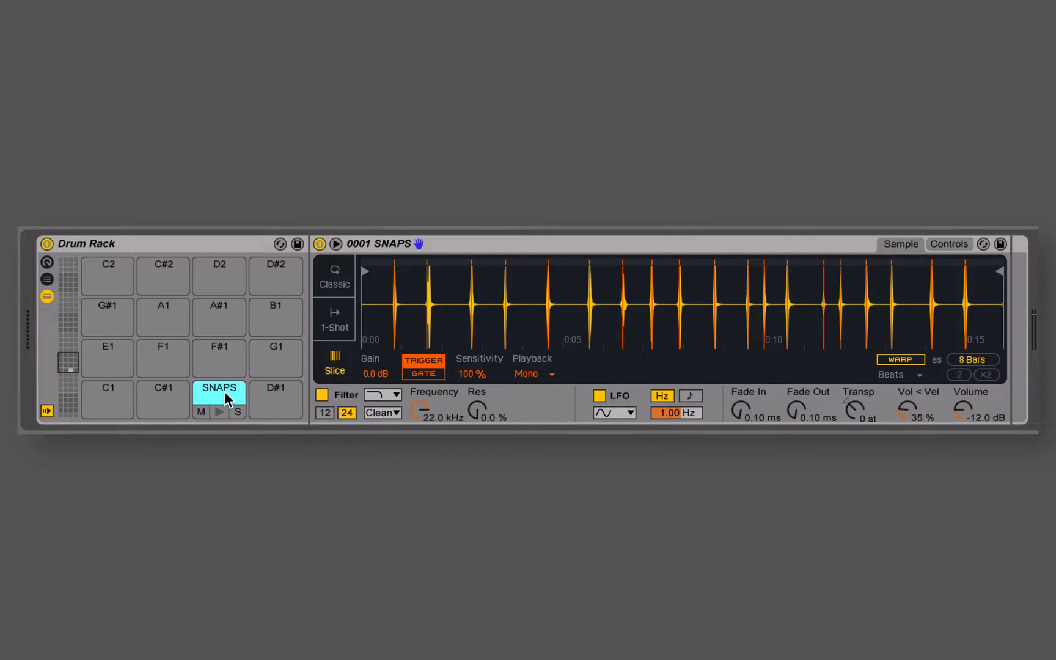
left_click(219, 412)
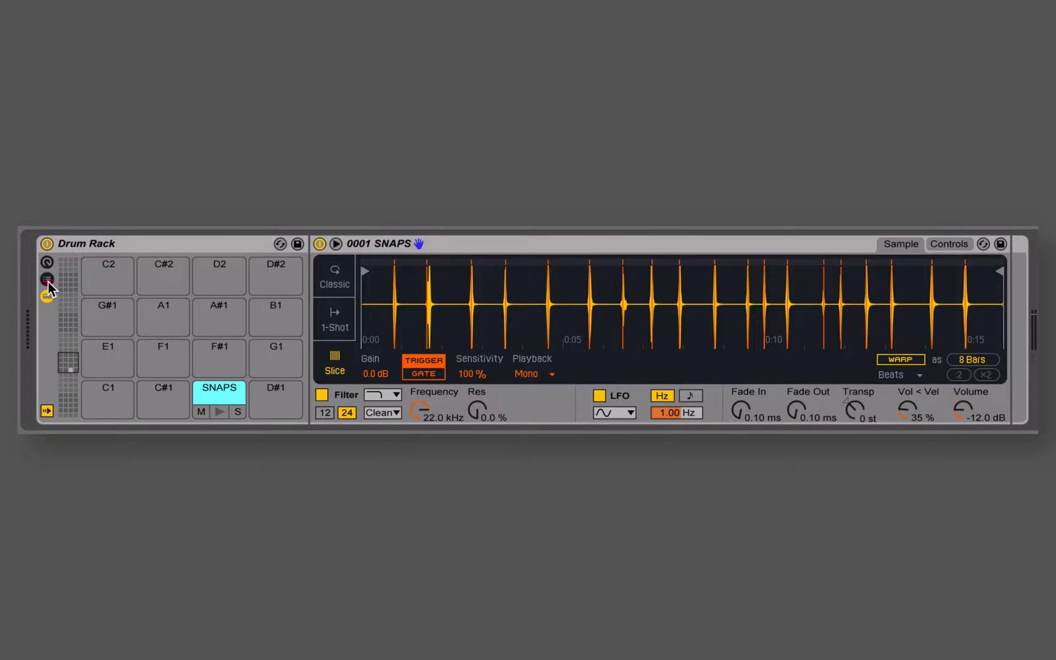
left_click(46, 280)
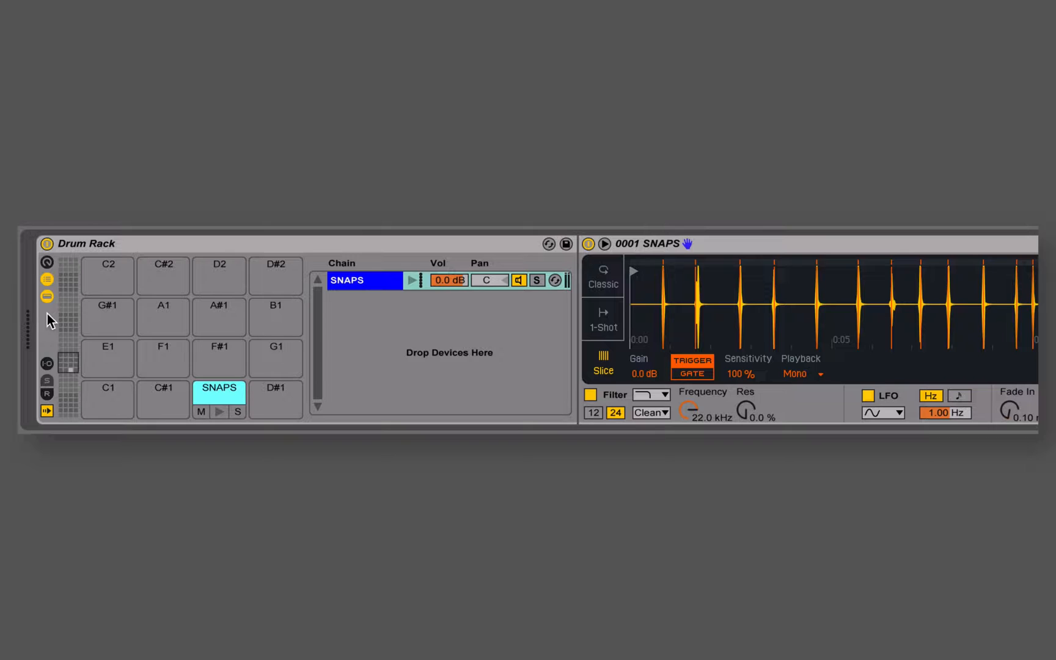
mouse_move(49, 372)
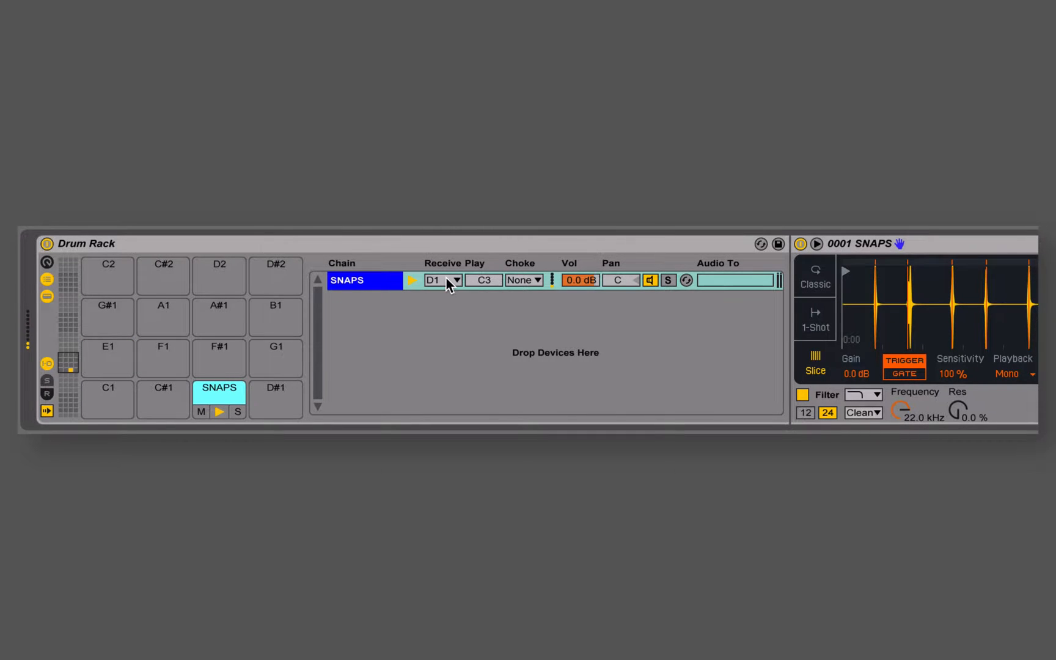
mouse_move(483, 287)
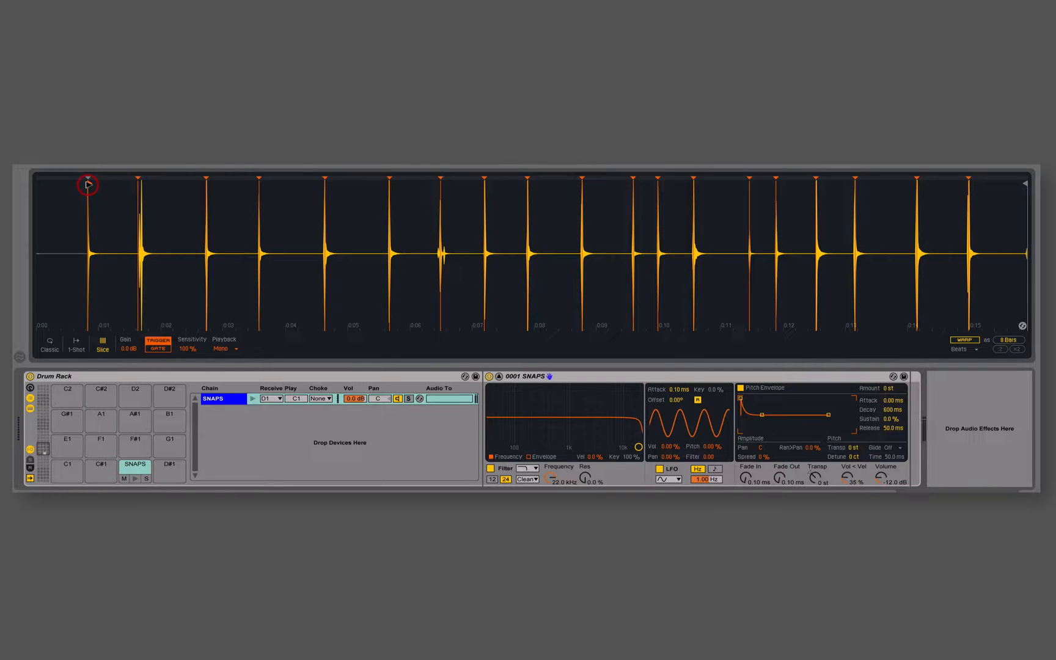
Set the SNAPS chain's Play note to C1 while it still receives D1
left_click(110, 250)
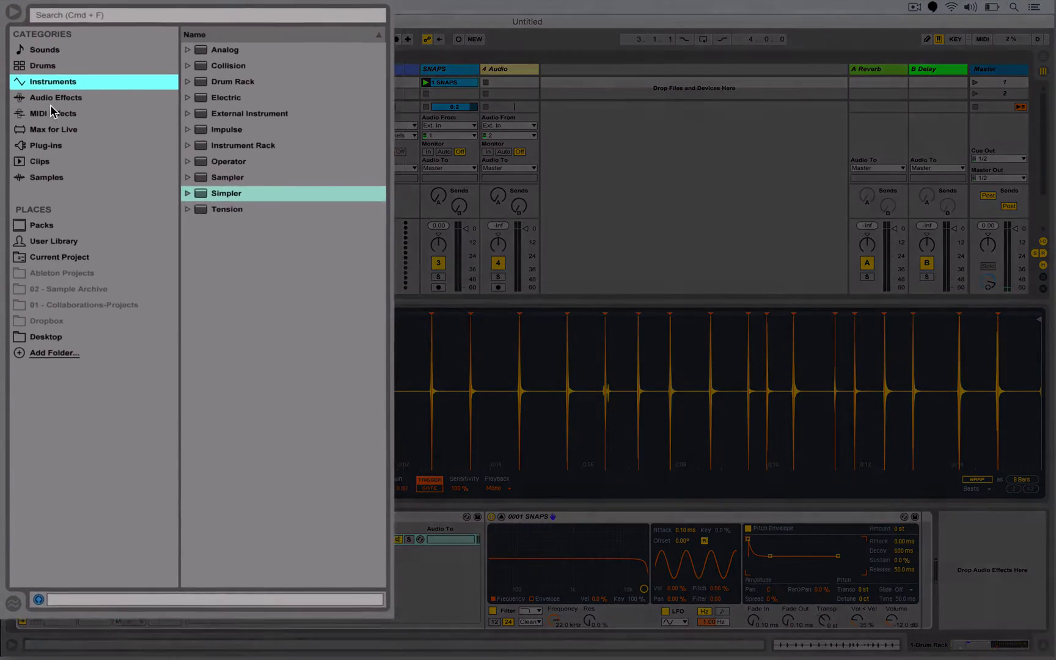
Add a Random MIDI effect to the SNAPS chain ahead of the Simpler
left_click(48, 113)
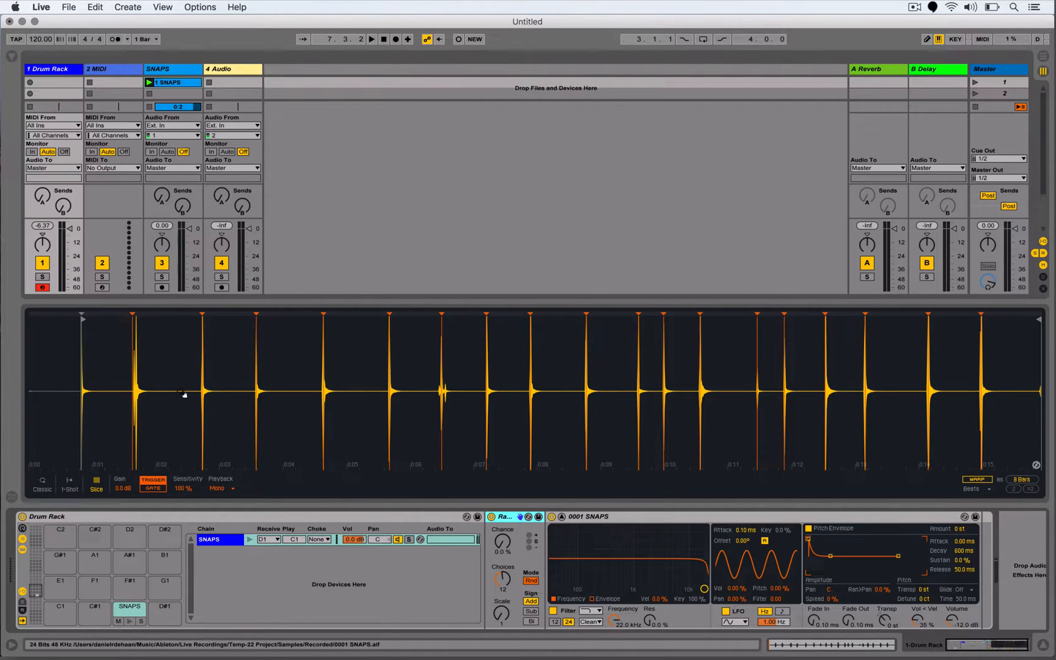
mouse_move(411, 398)
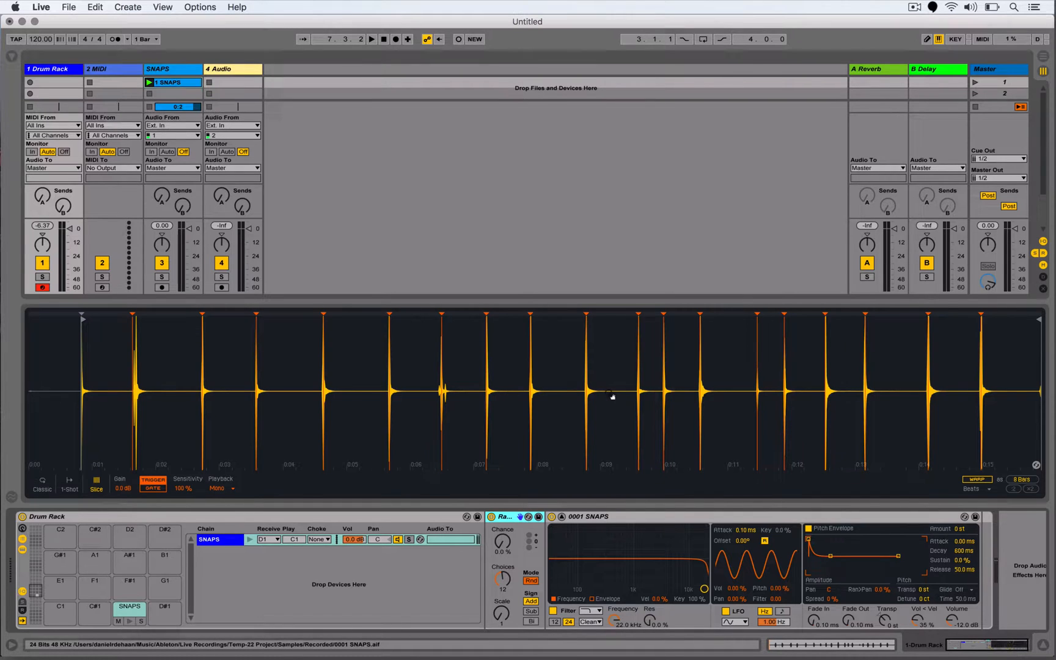
mouse_move(773, 386)
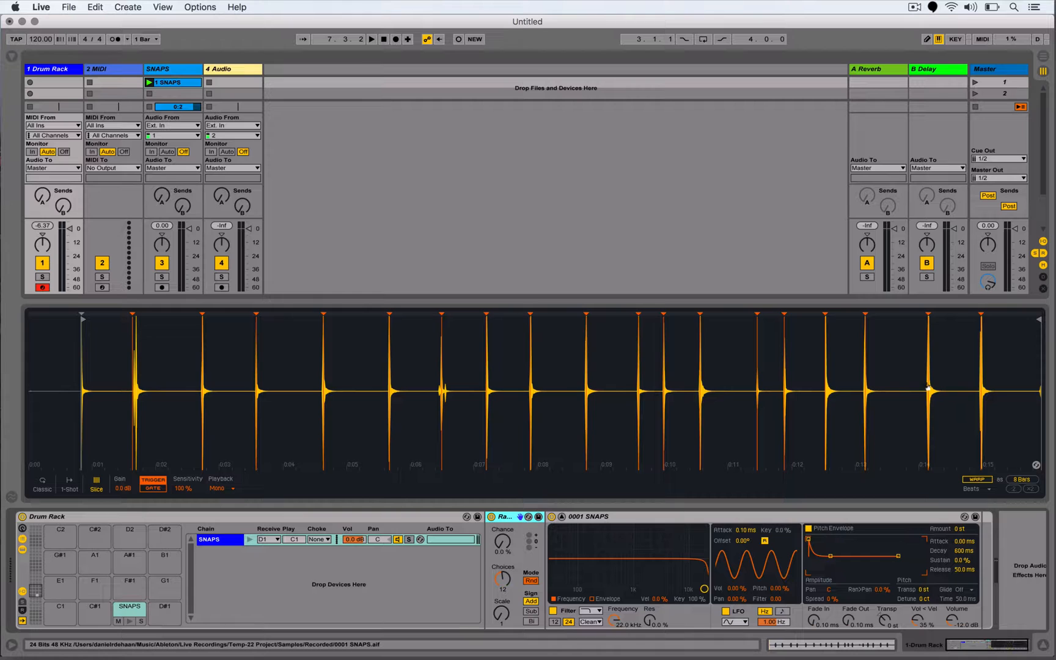
mouse_move(1009, 393)
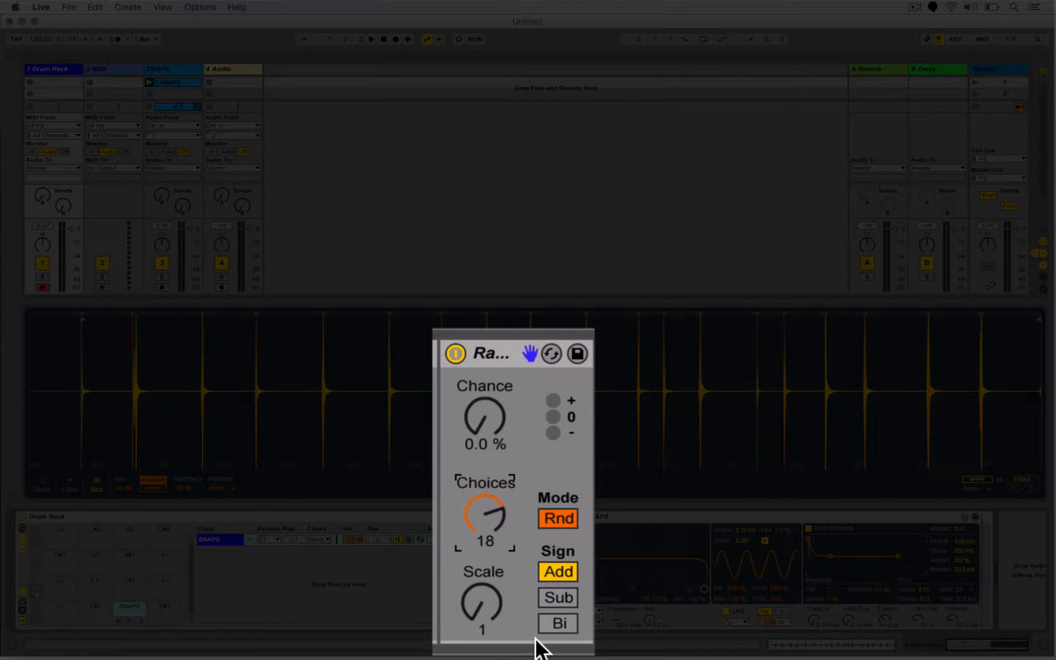
mouse_move(509, 538)
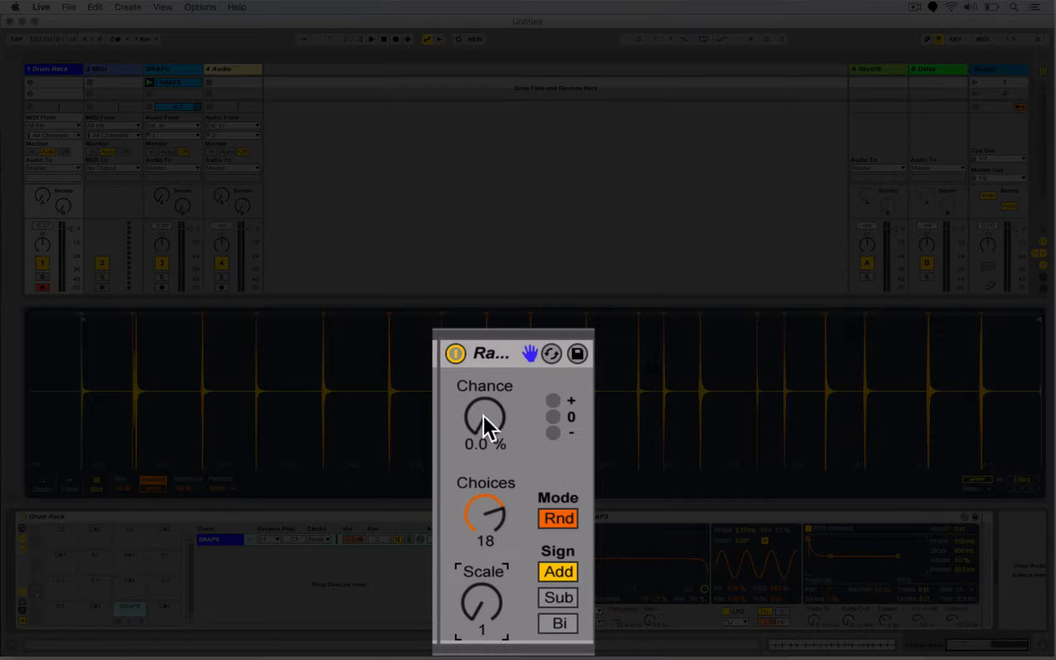
Raise the Random effect's Chance to 94% with 18 choices
left_click_drag(484, 417, 484, 378)
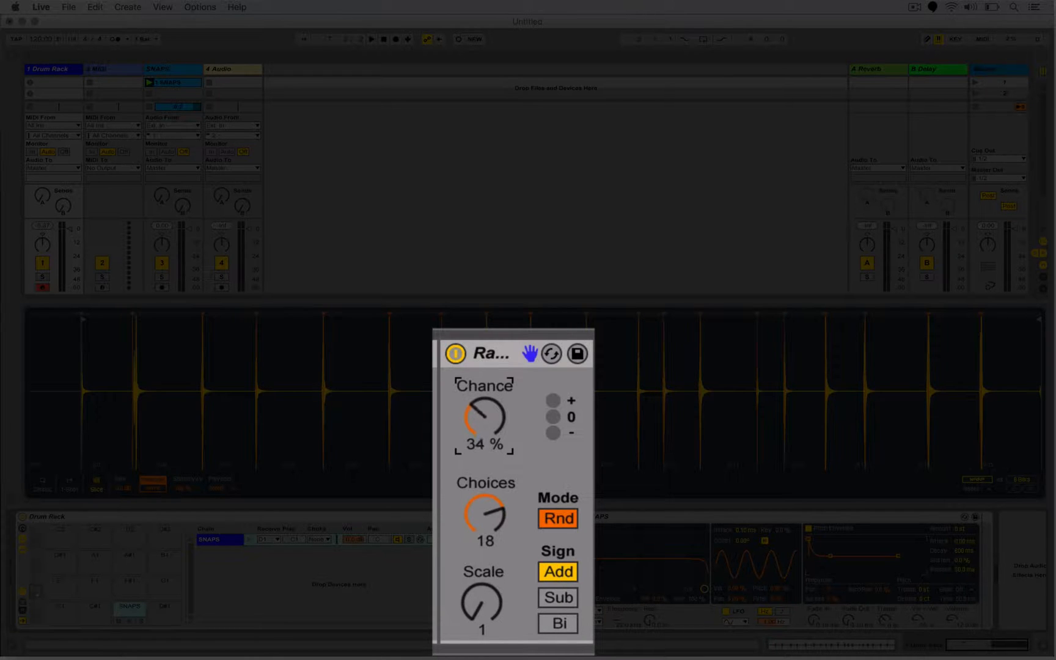
left_click_drag(484, 421, 496, 499)
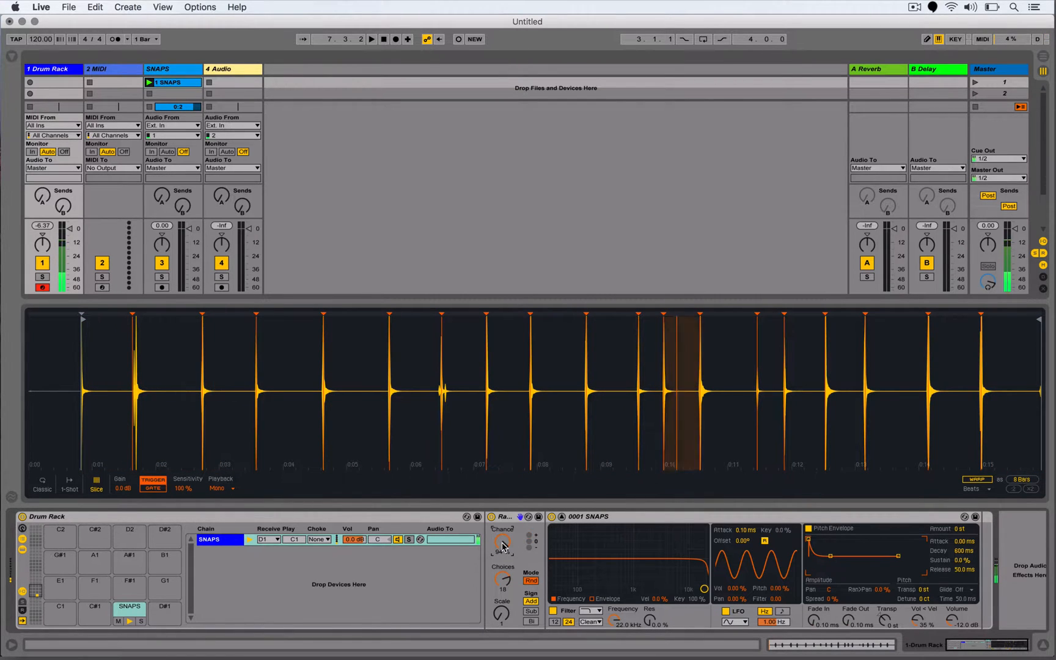
left_click(804, 396)
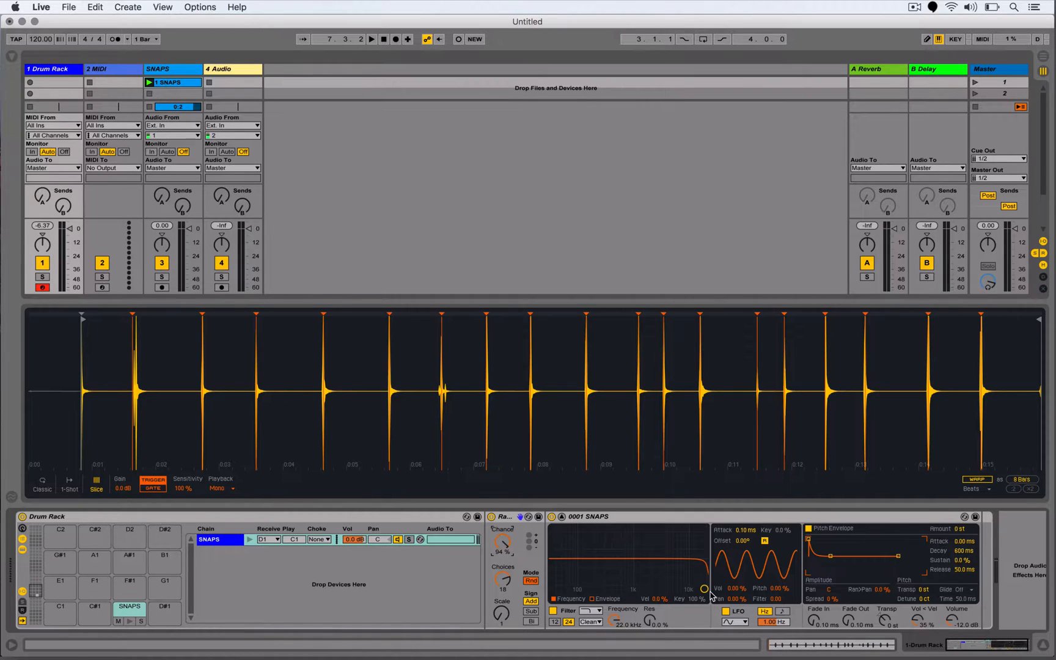
mouse_move(697, 586)
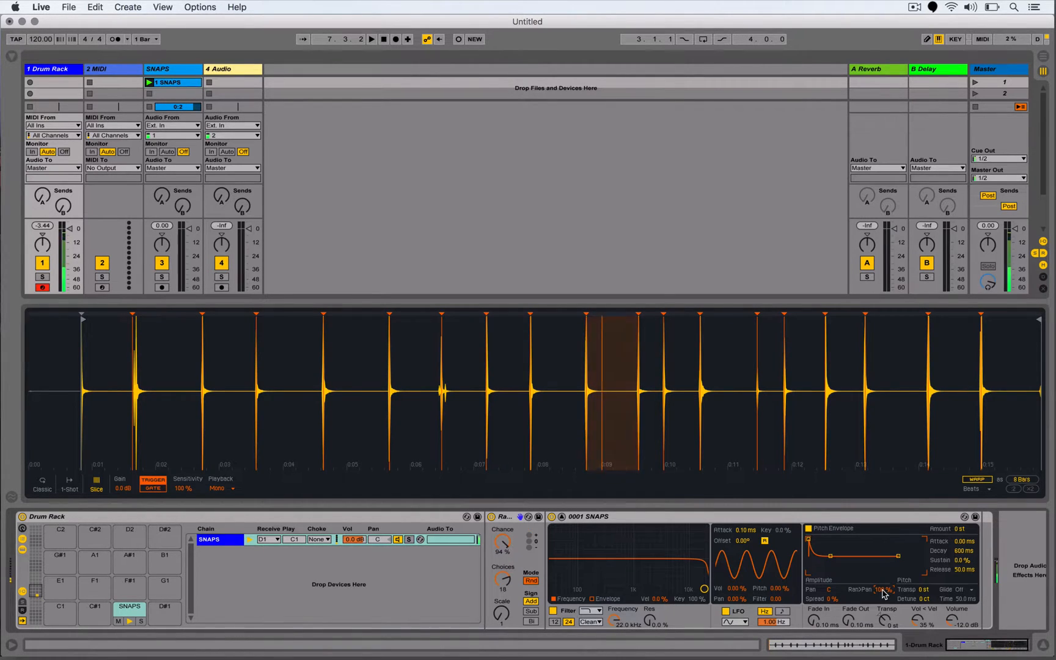
Set the Simpler's Ran>Pan to 100% so each slice pans randomly
left_click(228, 390)
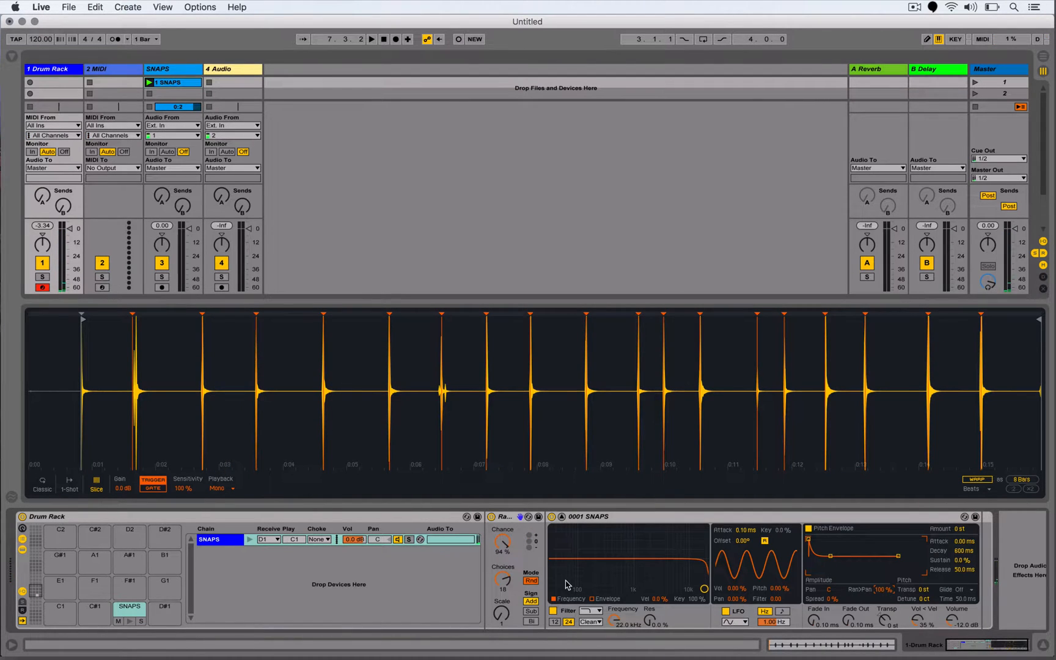
left_click(602, 518)
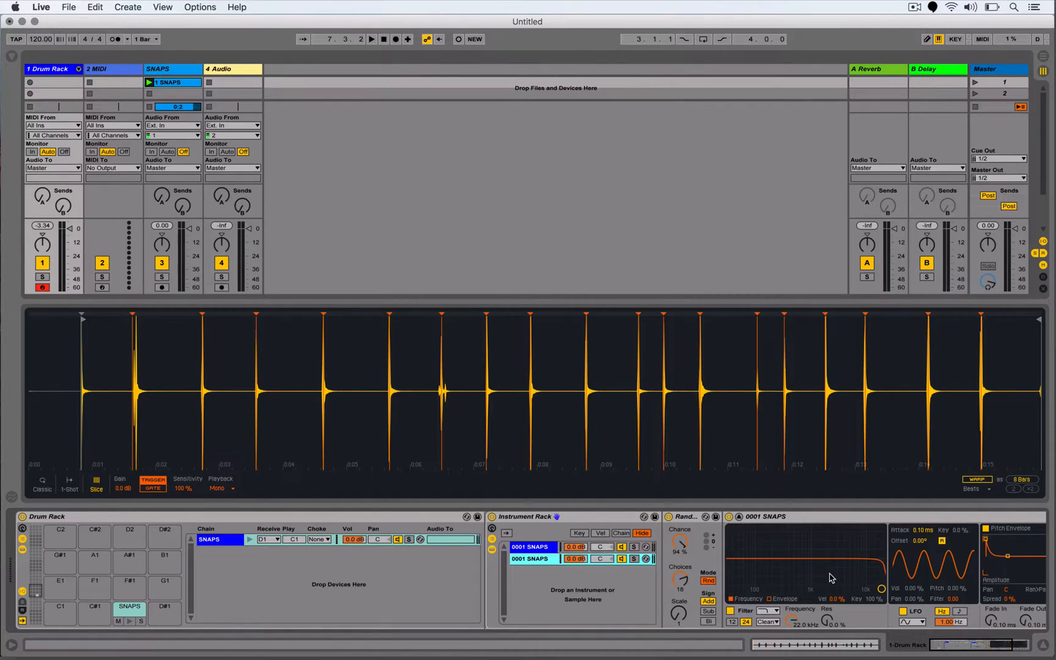
mouse_move(821, 571)
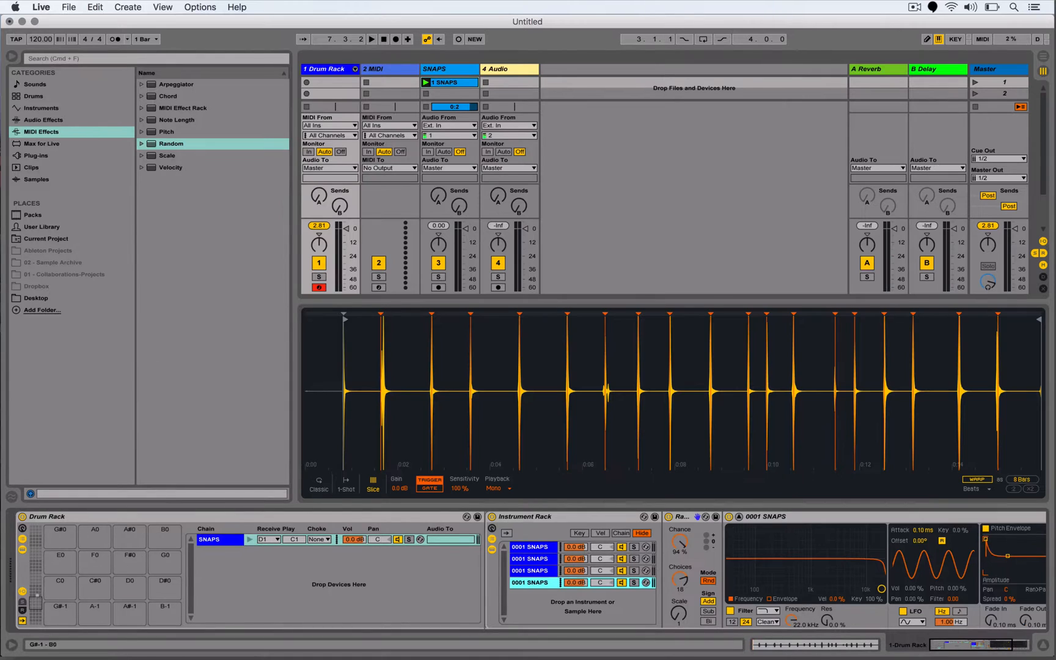
Search the browser's Samples library for 'Kick'
left_click(35, 179)
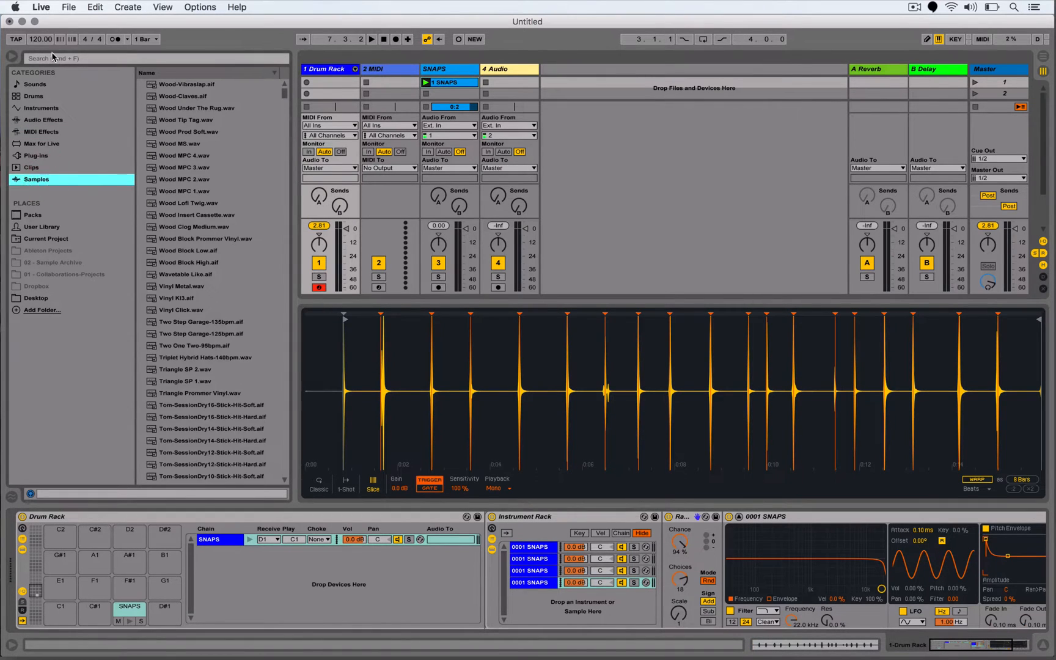
type("Kick")
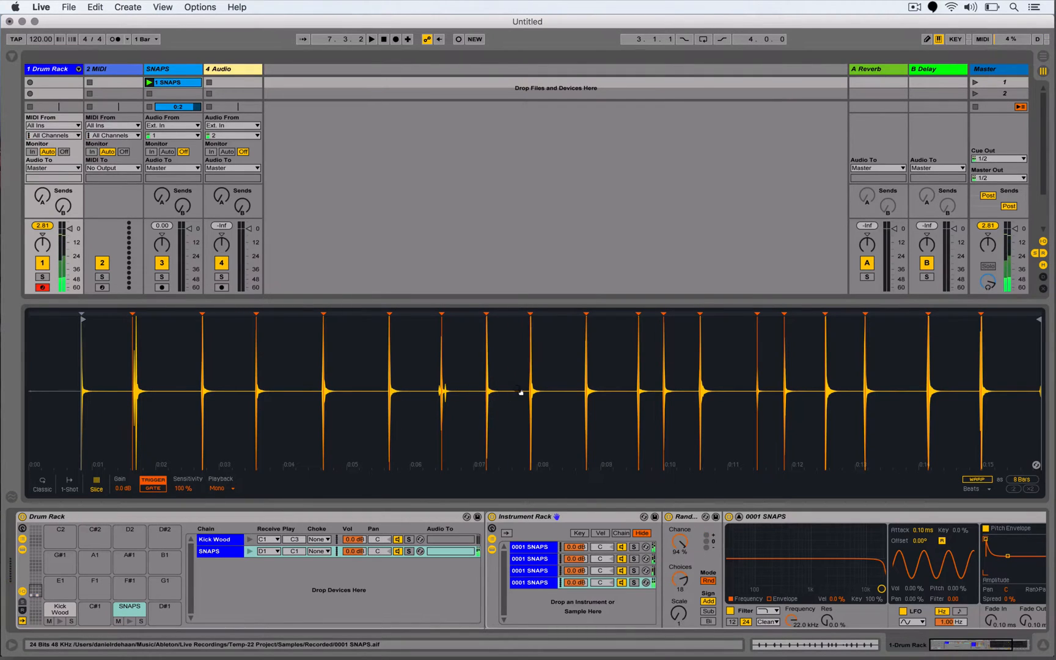
mouse_move(549, 393)
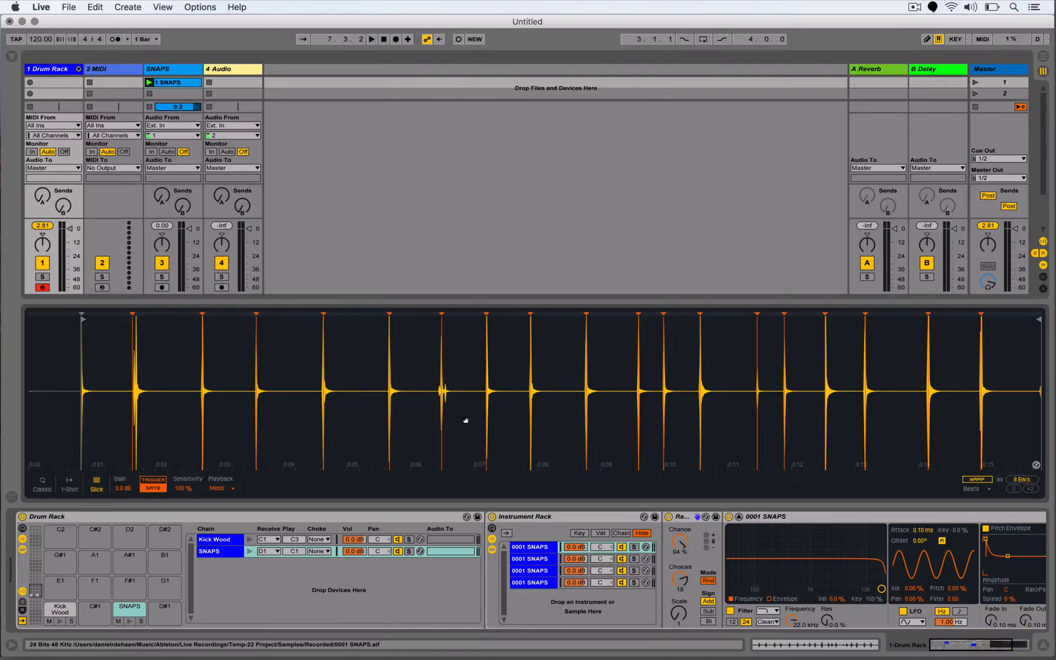
mouse_move(457, 429)
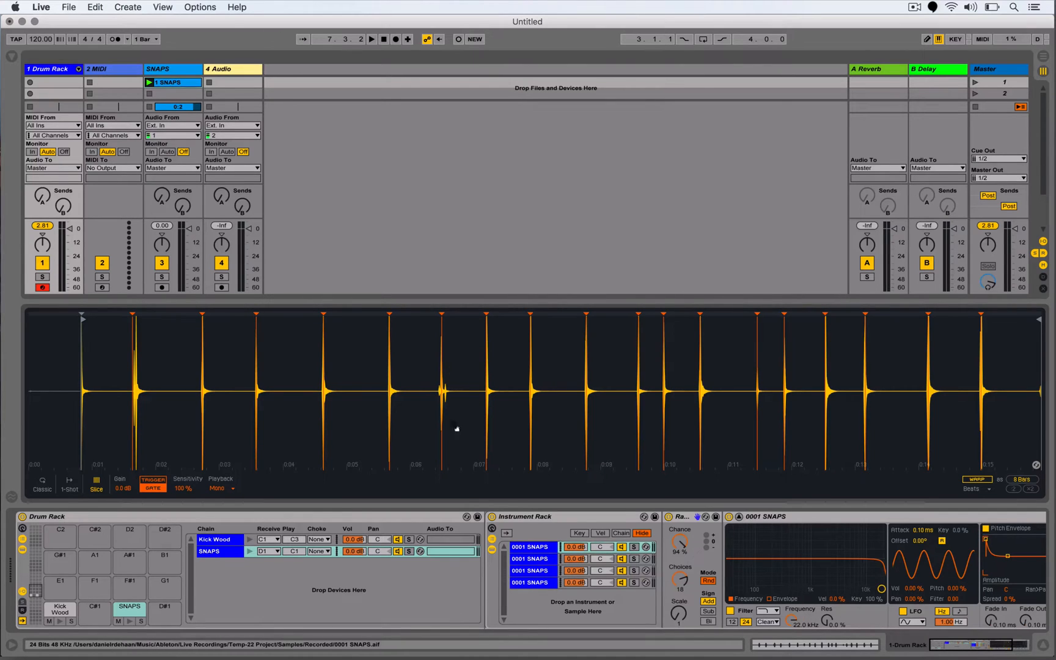
mouse_move(448, 427)
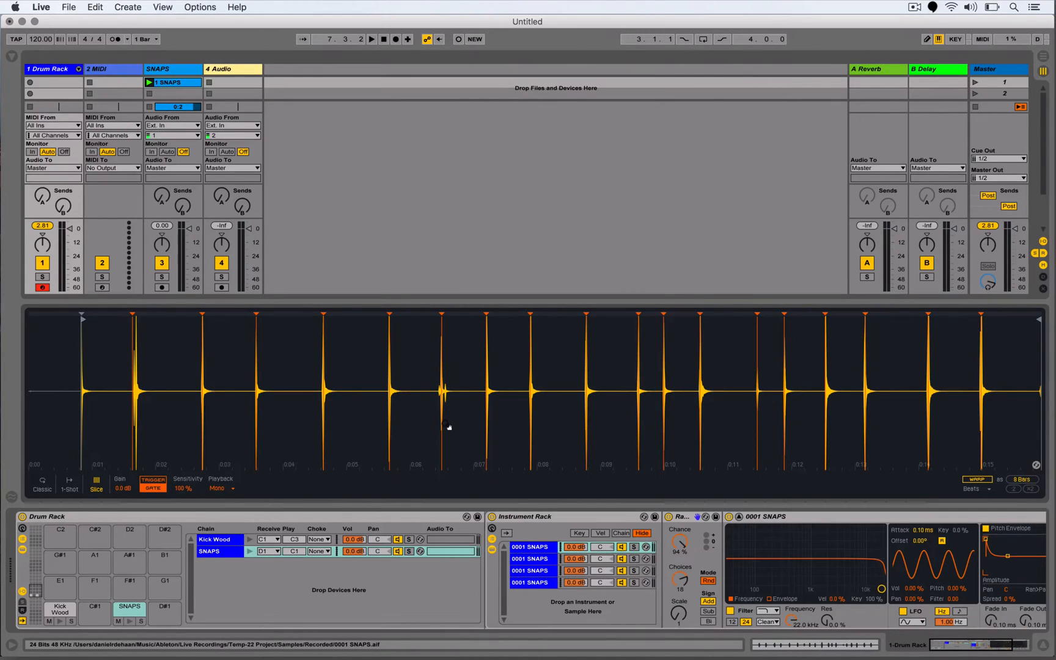